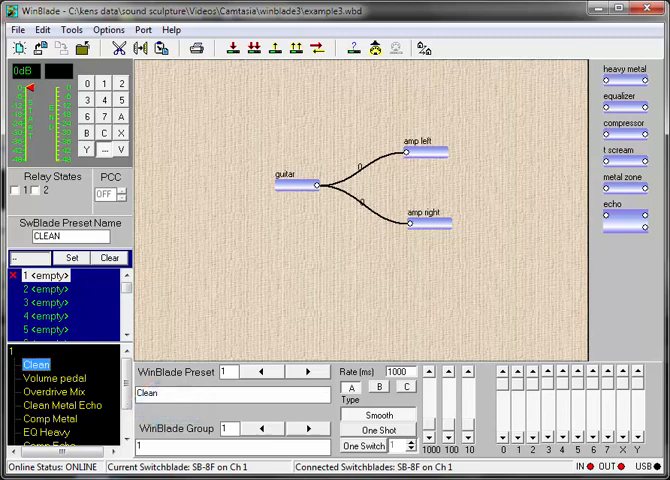
{"action": "mouse_move", "coordinate": [374, 284]}
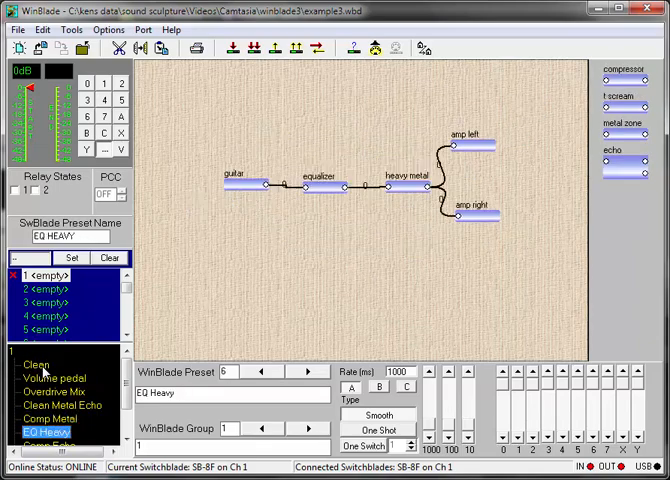
Load the Comp Metal preset, then the Clean Metal (Echo) preset from the list.
{"action": "left_click", "coordinate": [60, 448]}
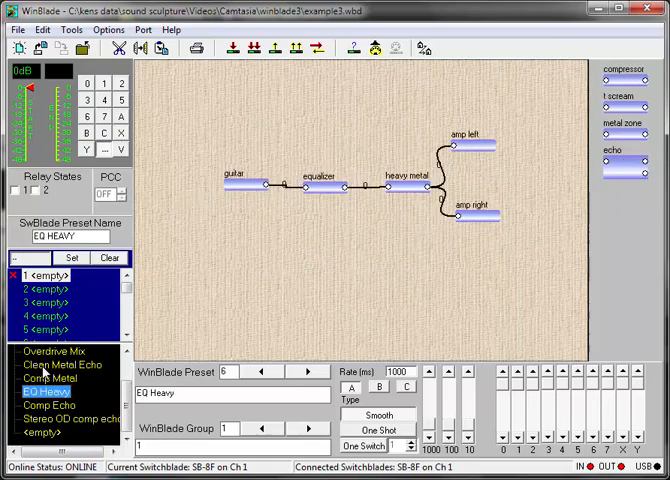
{"action": "left_click", "coordinate": [56, 376]}
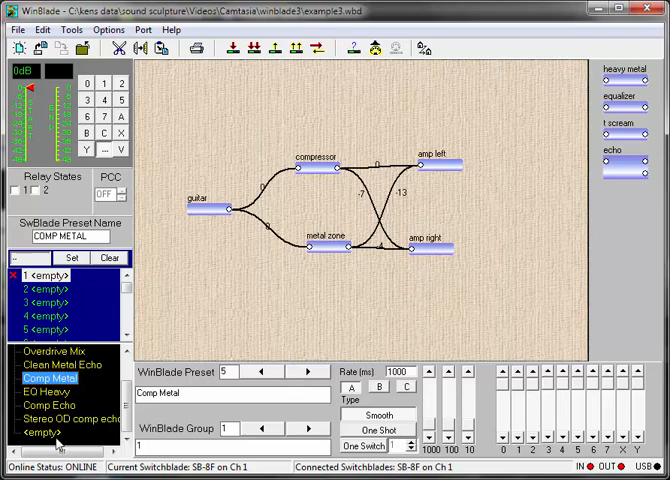
{"action": "left_click", "coordinate": [48, 434]}
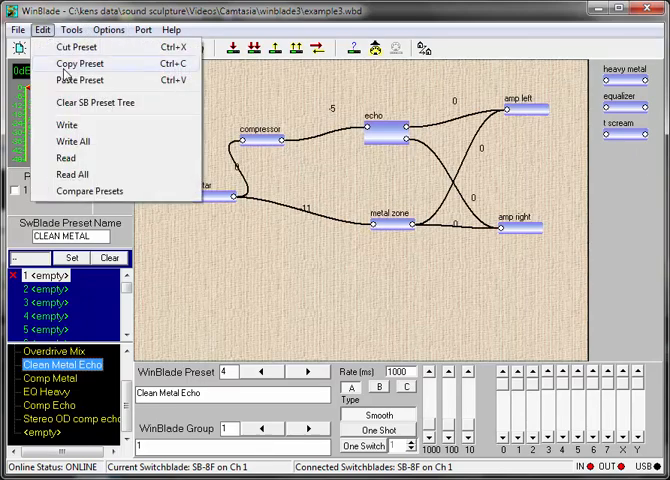
{"action": "mouse_move", "coordinate": [76, 80]}
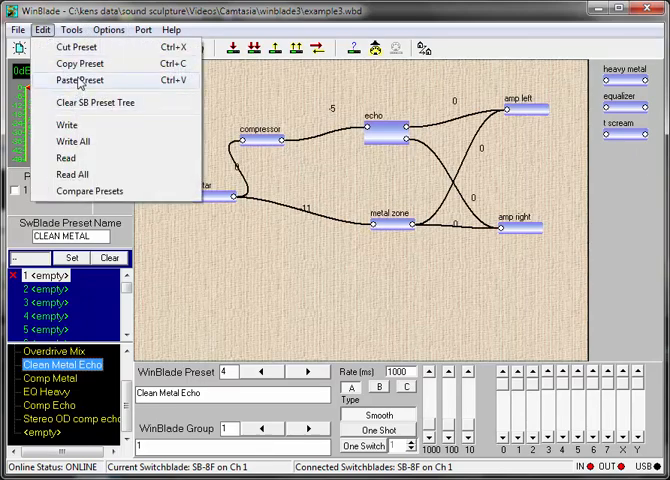
Paste Stereo OD comp echo into the list and load it as preset 4.
{"action": "left_click", "coordinate": [44, 32]}
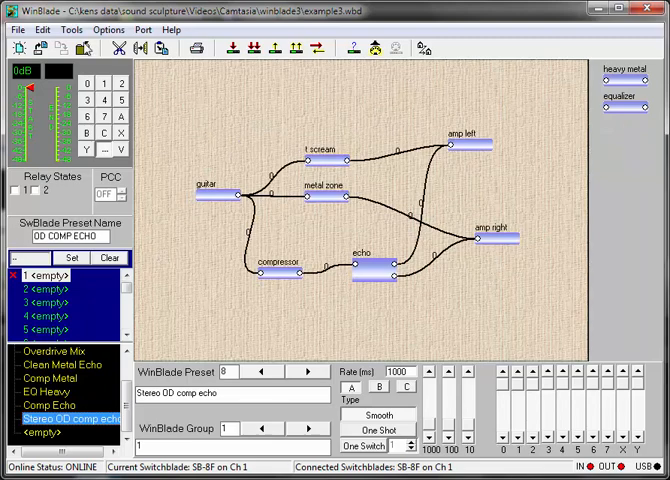
{"action": "left_click", "coordinate": [42, 28]}
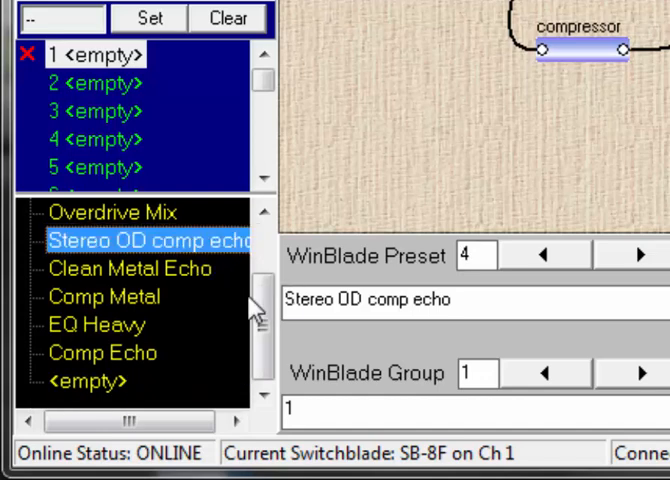
Move Overdrive Mix below Comp Metal so it becomes preset 7 in group 1.
{"action": "left_click", "coordinate": [130, 240]}
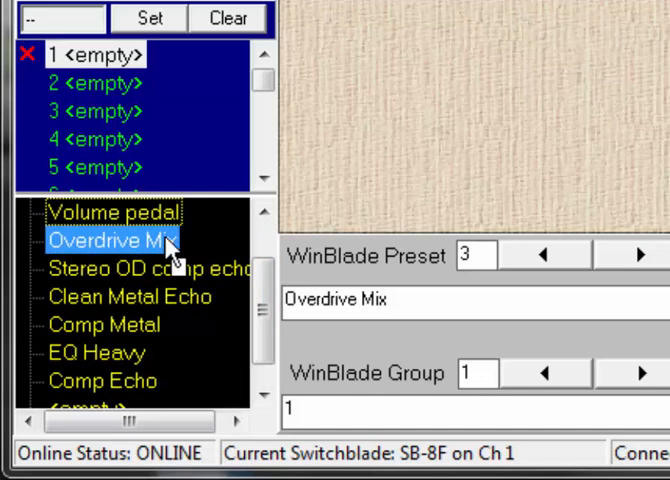
{"action": "left_click", "coordinate": [90, 352]}
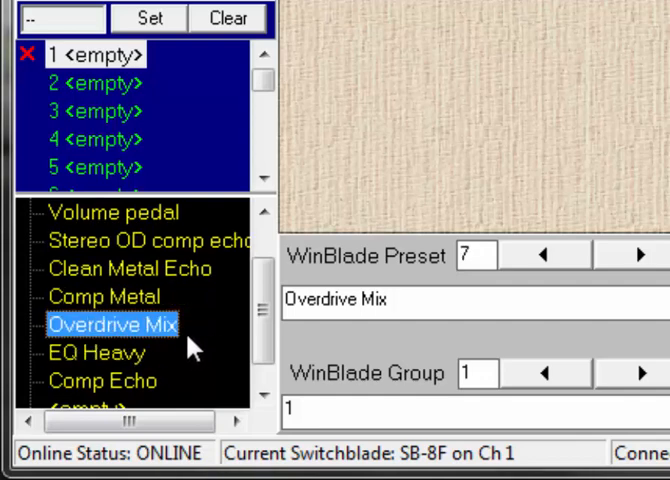
{"action": "scroll", "scroll_direction": "up", "scroll_amount": 3}
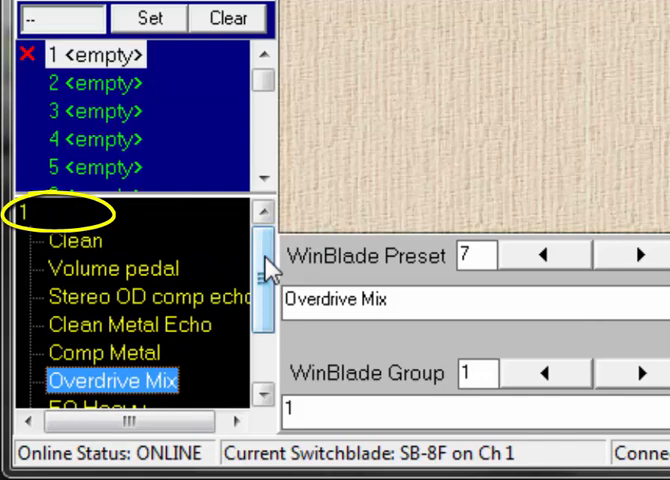
Name group 1 'friday night gig' and advance to a new group 2.
{"action": "left_click", "coordinate": [300, 408]}
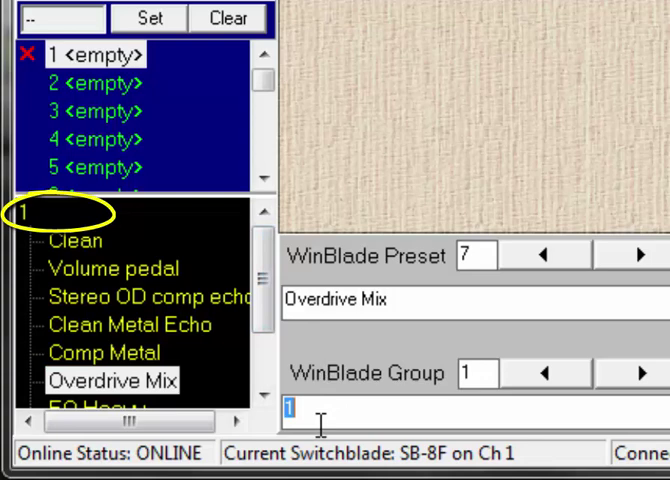
{"action": "type", "text": "fr"}
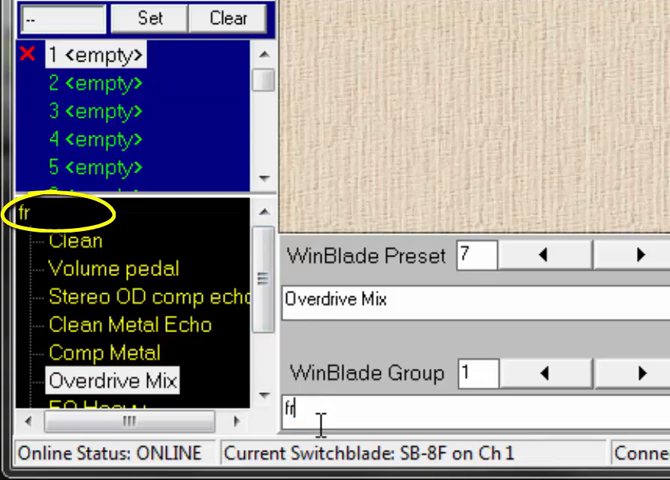
{"action": "type", "text": "iday nig"}
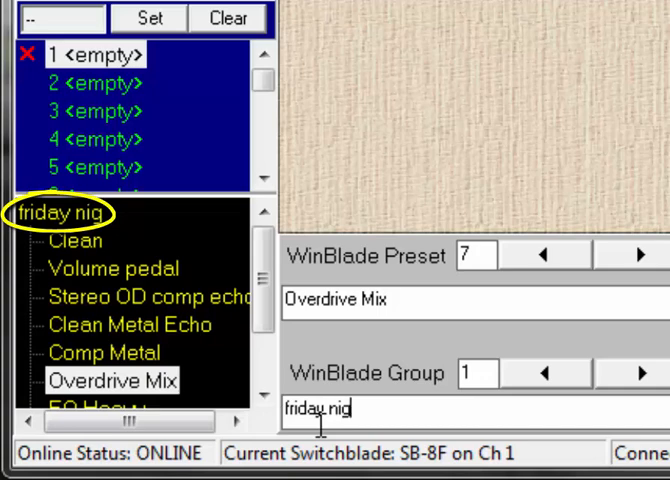
{"action": "type", "text": "ht gig"}
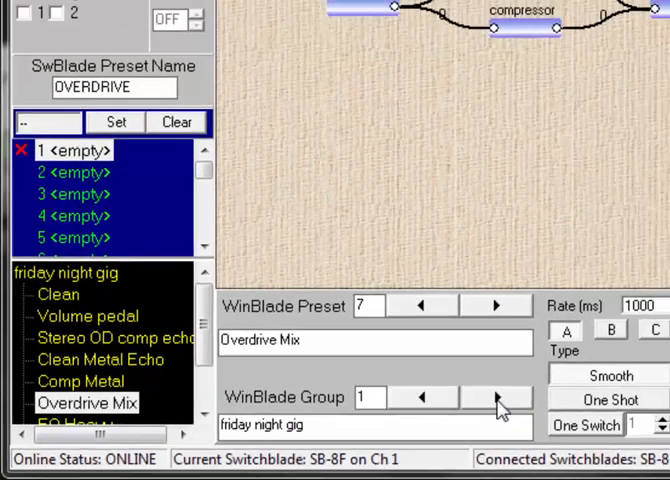
{"action": "left_click", "coordinate": [500, 396]}
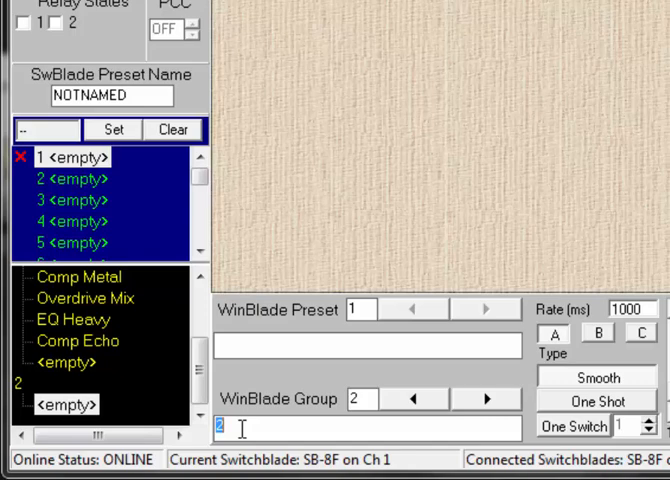
Name group 2 'big concert' and return to the Clean preset in group 1.
{"action": "type", "text": "big conc"}
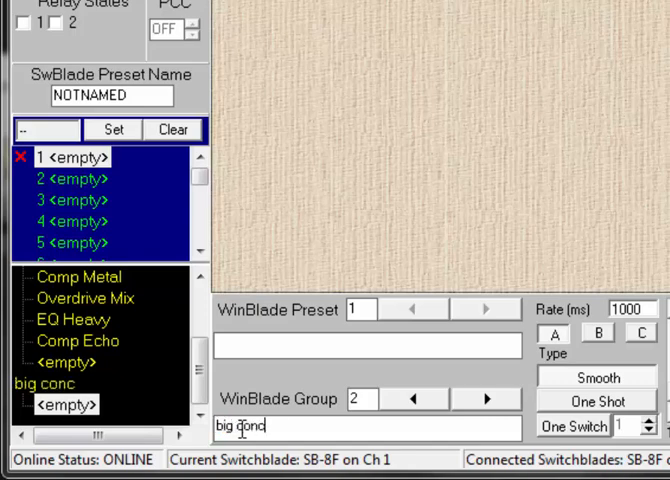
{"action": "type", "text": "ert"}
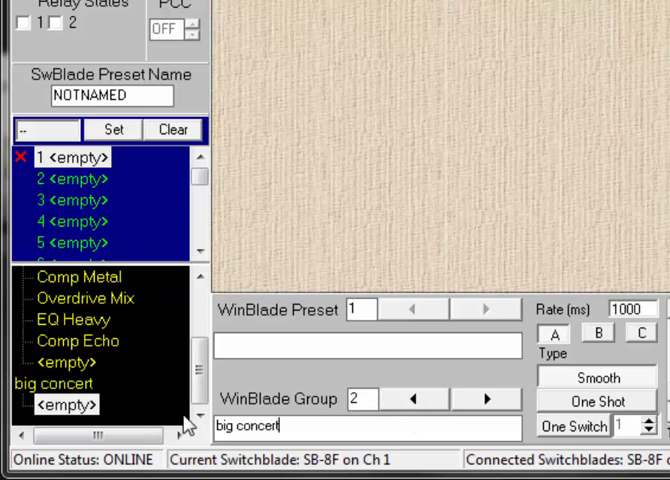
{"action": "mouse_move", "coordinate": [92, 352]}
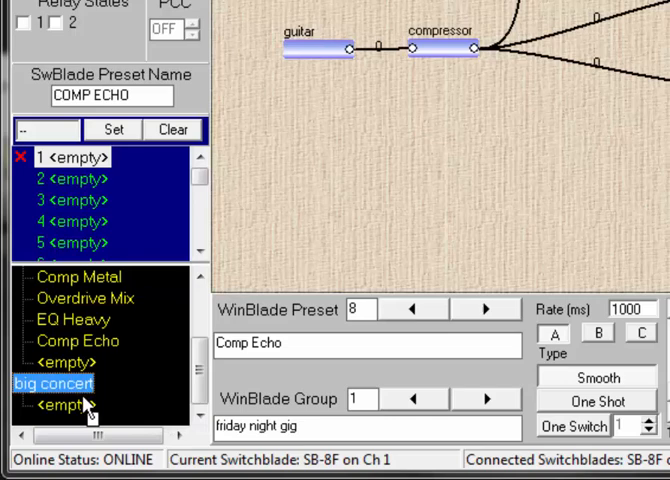
{"action": "left_click", "coordinate": [76, 388]}
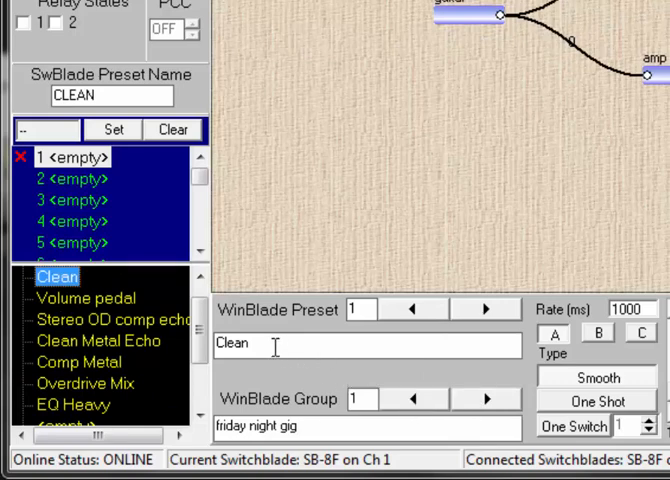
Assign Clean to Switchblade location 1 and select location 2 for Comp Metal.
{"action": "scroll", "scroll_direction": "down", "scroll_amount": 3}
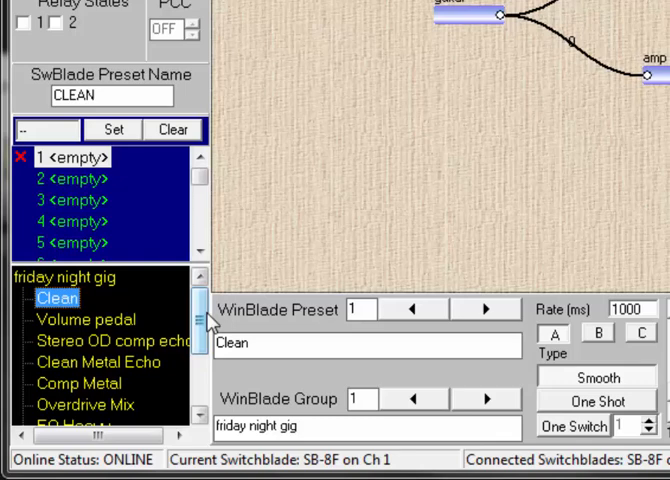
{"action": "mouse_move", "coordinate": [258, 208]}
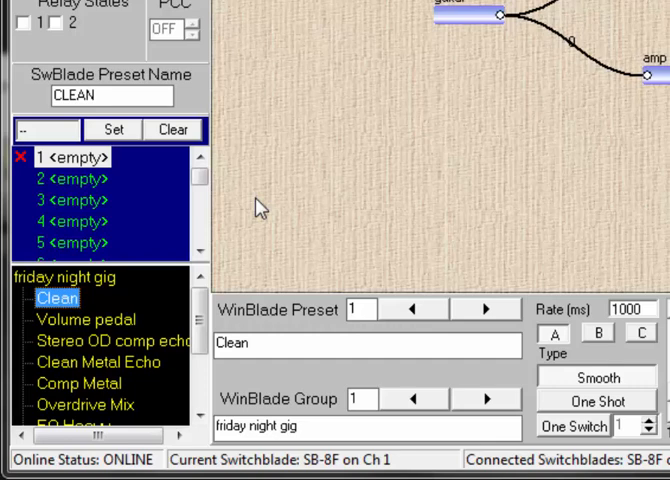
{"action": "mouse_move", "coordinate": [294, 180]}
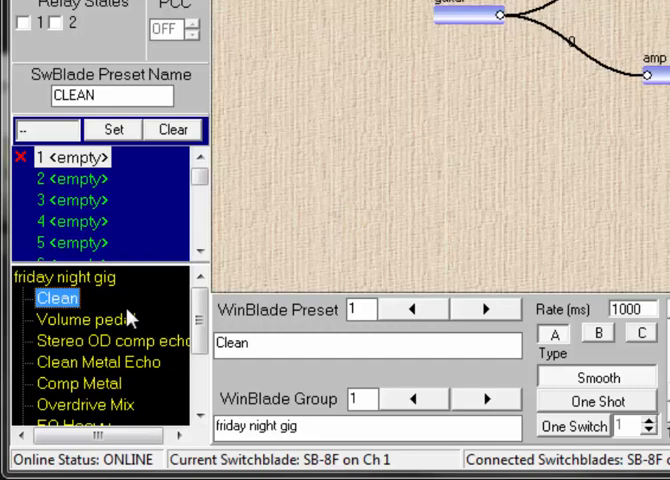
{"action": "left_click", "coordinate": [70, 242]}
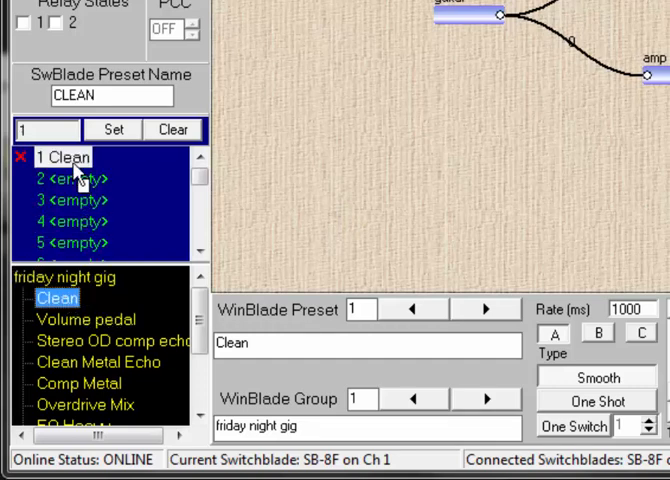
{"action": "mouse_move", "coordinate": [292, 178]}
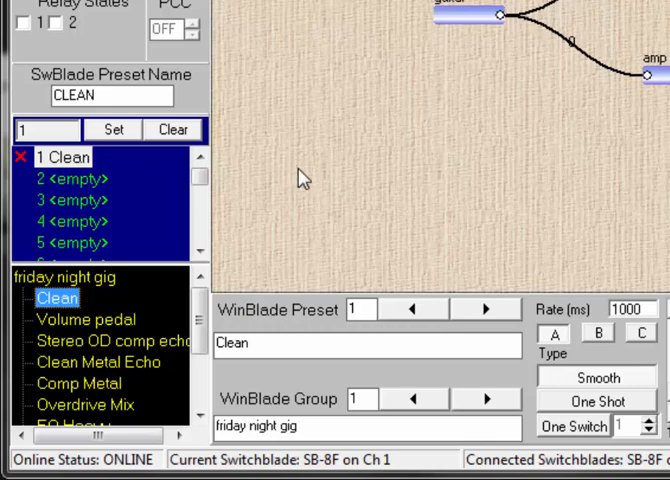
{"action": "mouse_move", "coordinate": [118, 330]}
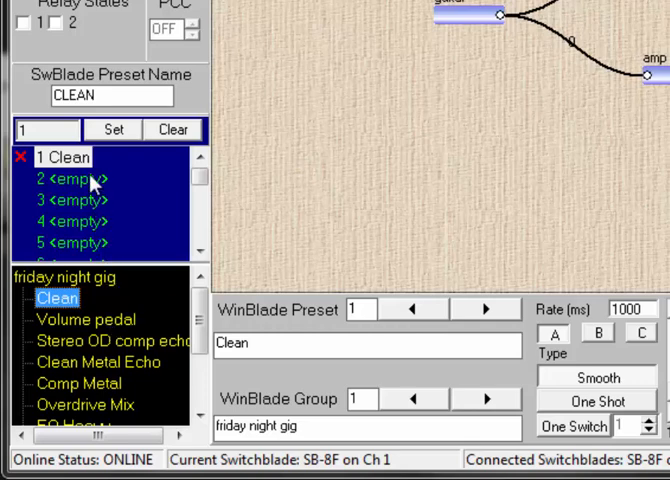
{"action": "left_click", "coordinate": [70, 180]}
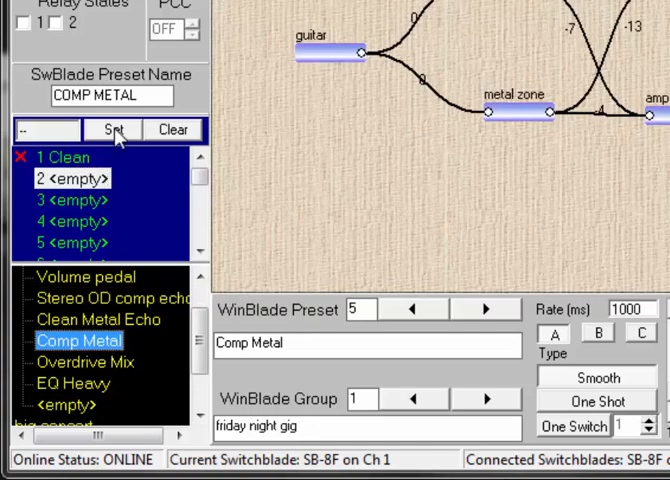
{"action": "left_click", "coordinate": [116, 128]}
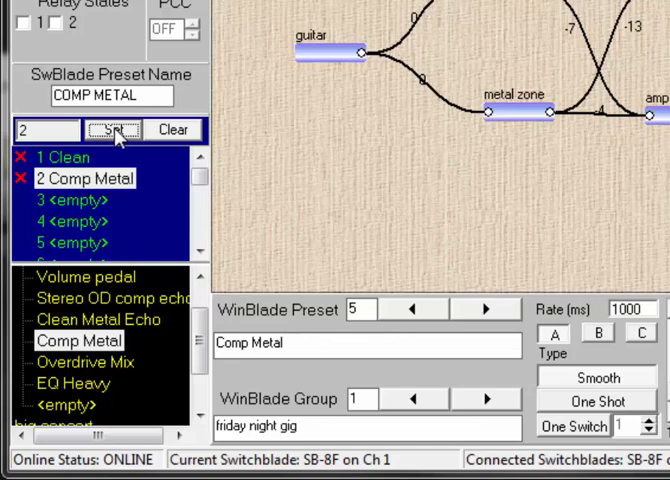
{"action": "left_click", "coordinate": [172, 128]}
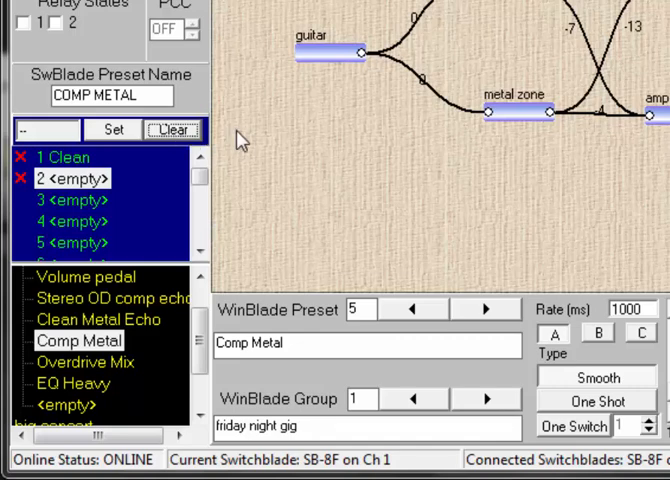
{"action": "mouse_move", "coordinate": [248, 140]}
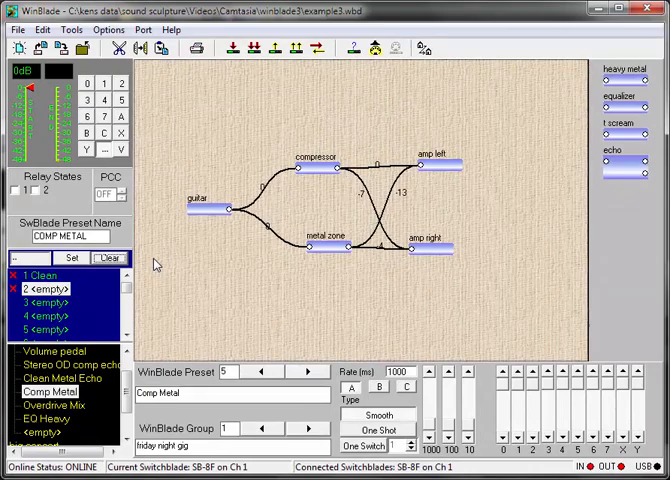
Load Overdrive Mix, routing heavy metal, compressor and equalizer to both amps.
{"action": "left_click", "coordinate": [48, 392]}
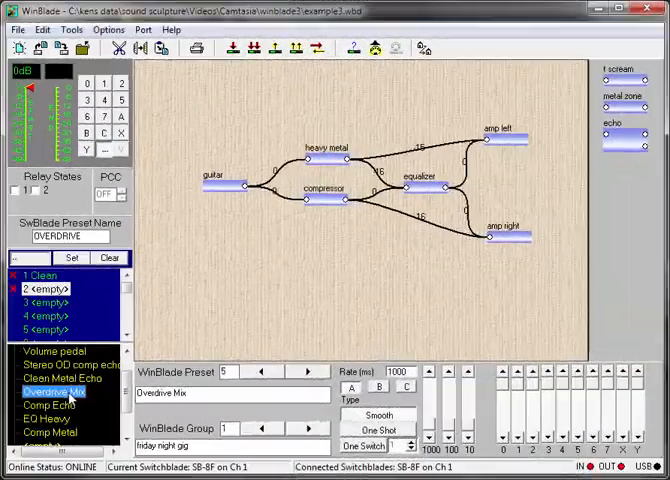